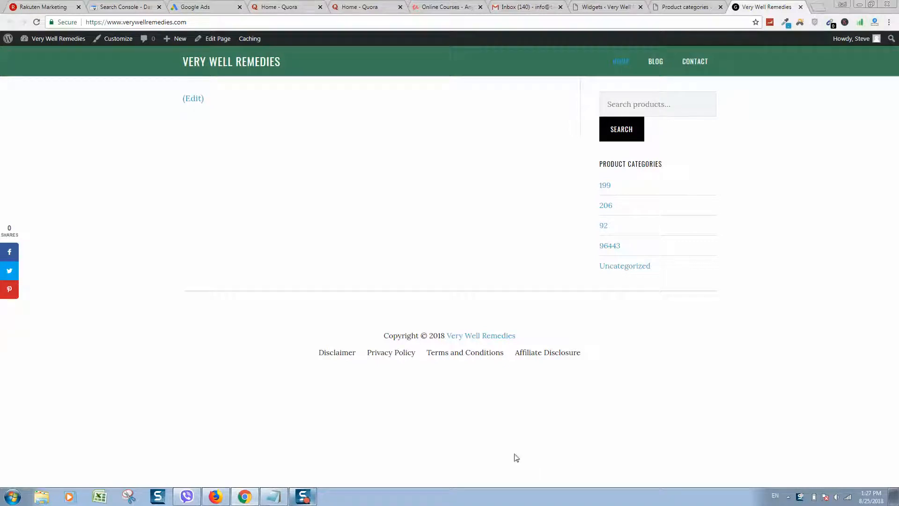
{"action": "mouse_move", "coordinate": [634, 183]}
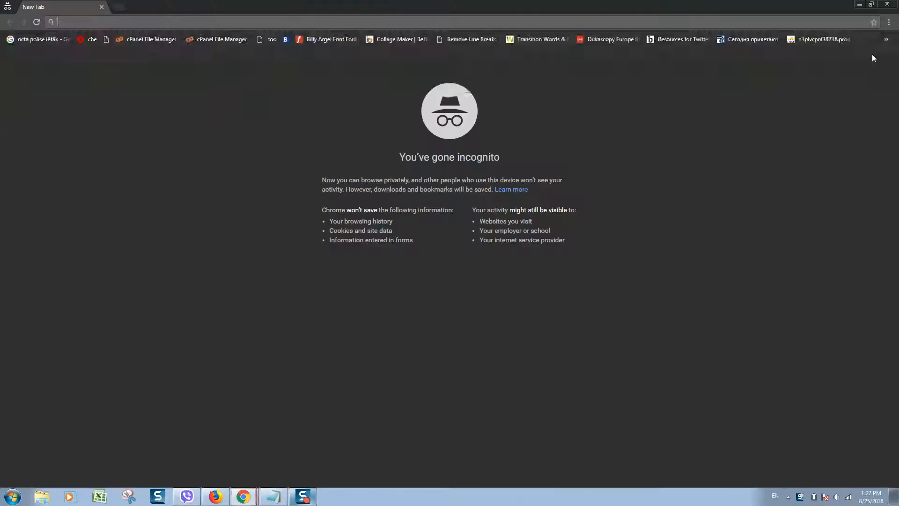
Go to verywellremedies.com/wp-login and reach the site's admin dashboard.
{"action": "type", "text": "https://www.verywellremedies.com/"}
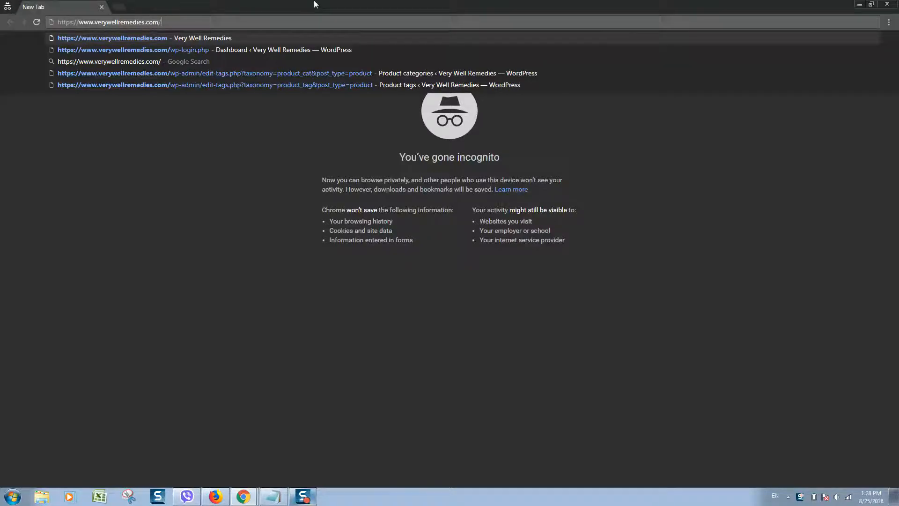
{"action": "type", "text": "wp-login"}
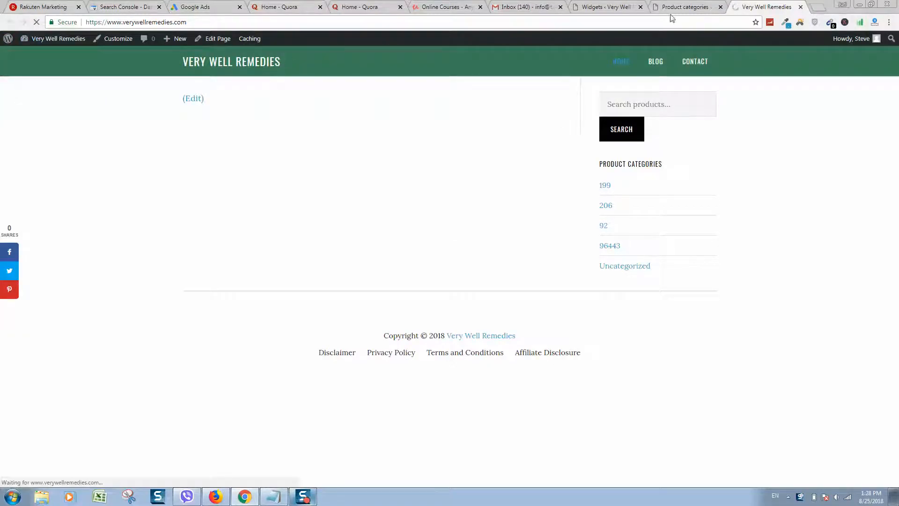
{"action": "left_click", "coordinate": [57, 39]}
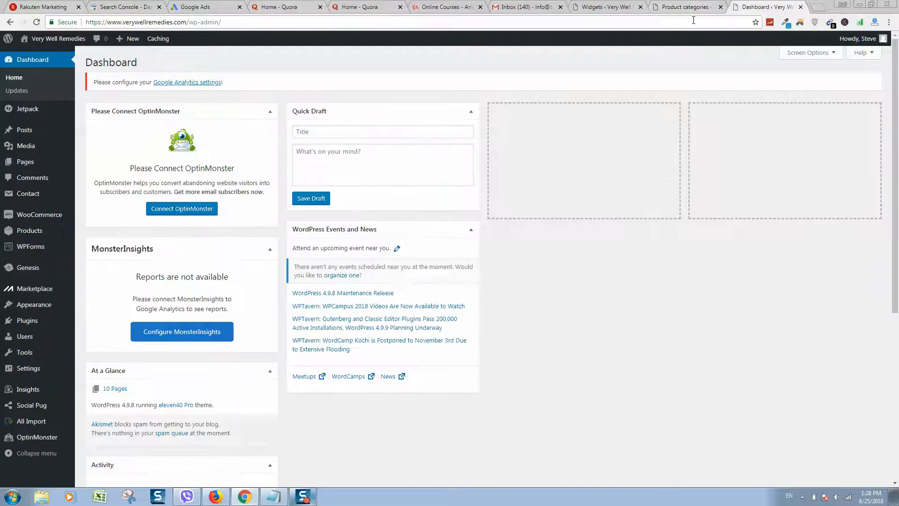
Open the WooCommerce All Products list from the admin sidebar.
{"action": "left_click", "coordinate": [720, 7]}
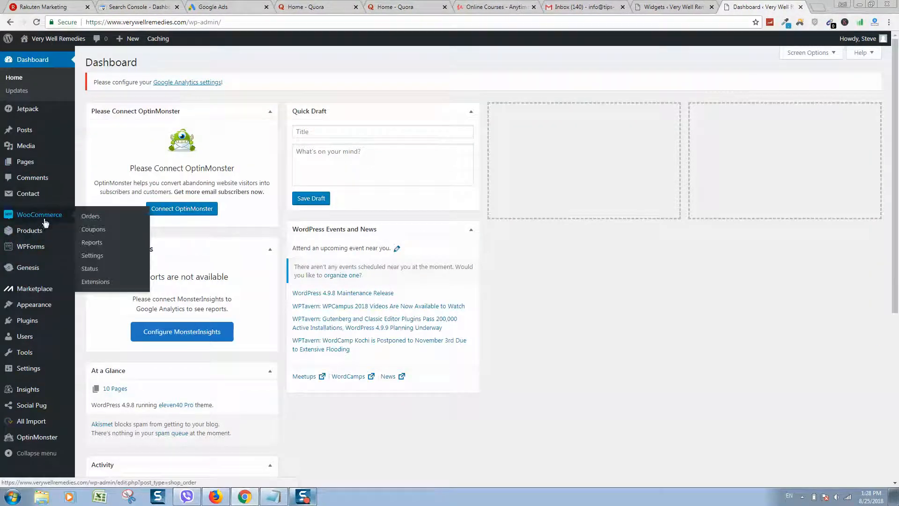
{"action": "mouse_move", "coordinate": [39, 217]}
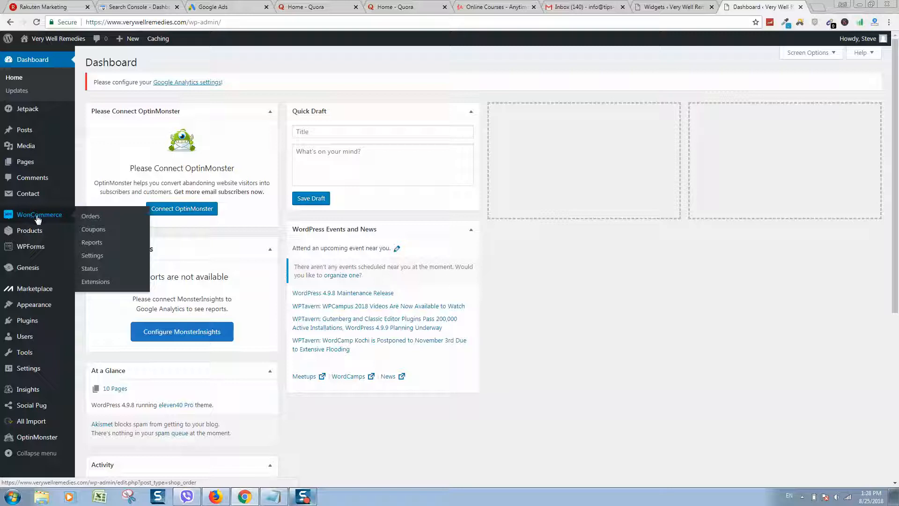
{"action": "mouse_move", "coordinate": [29, 230]}
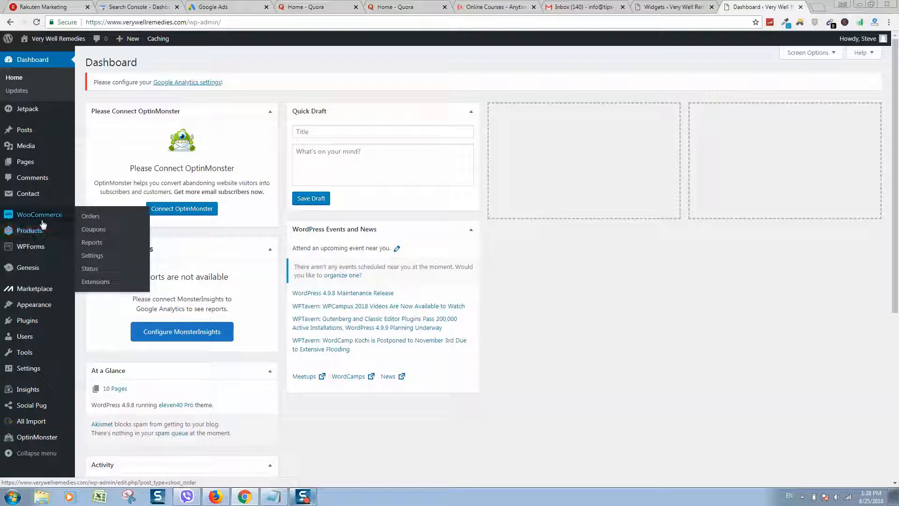
{"action": "left_click", "coordinate": [28, 230]}
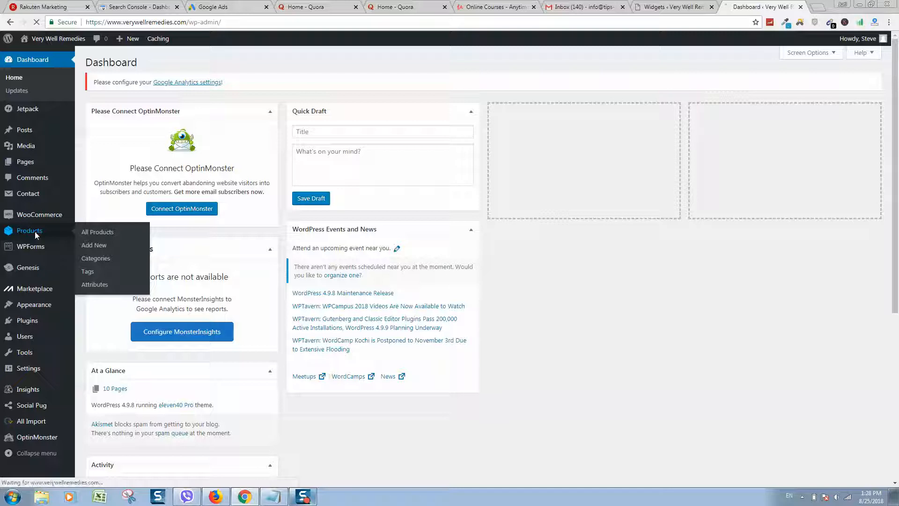
{"action": "left_click", "coordinate": [97, 231]}
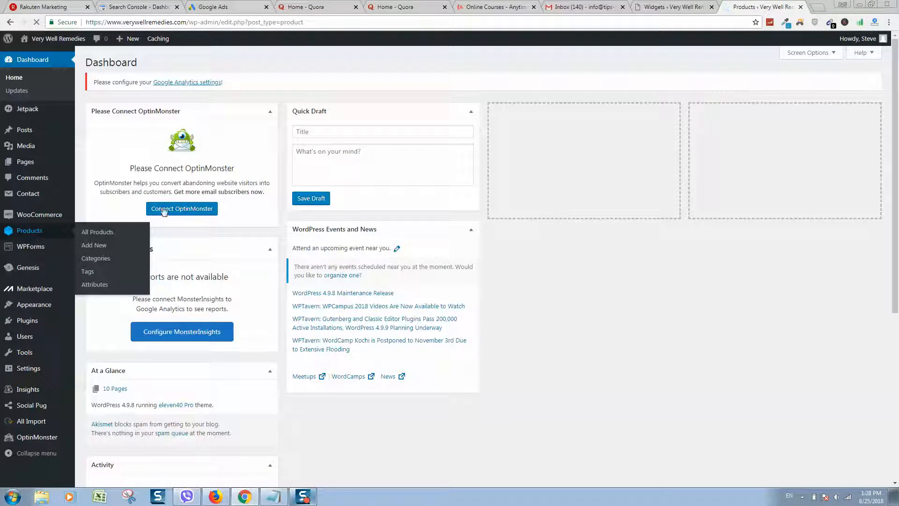
Look over the 245-product list and go to the Product categories page.
{"action": "left_click", "coordinate": [96, 232]}
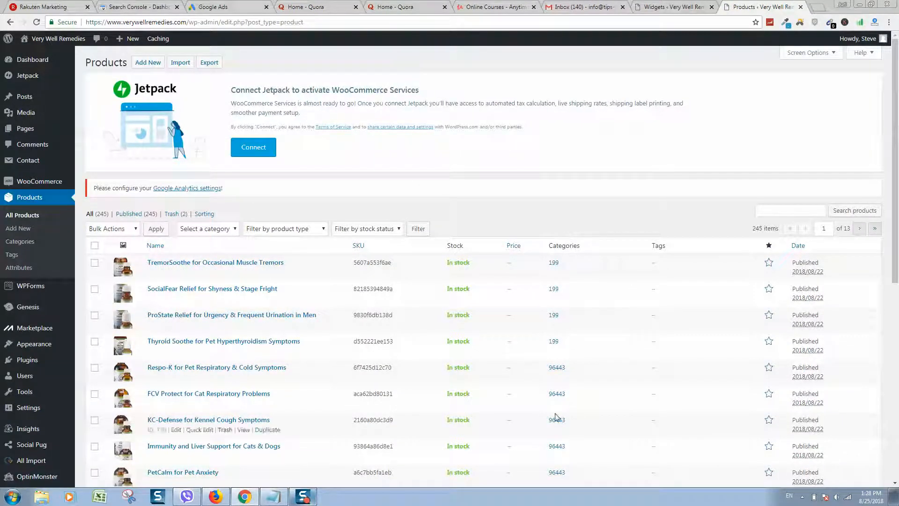
{"action": "scroll", "scroll_direction": "down", "scroll_amount": 3}
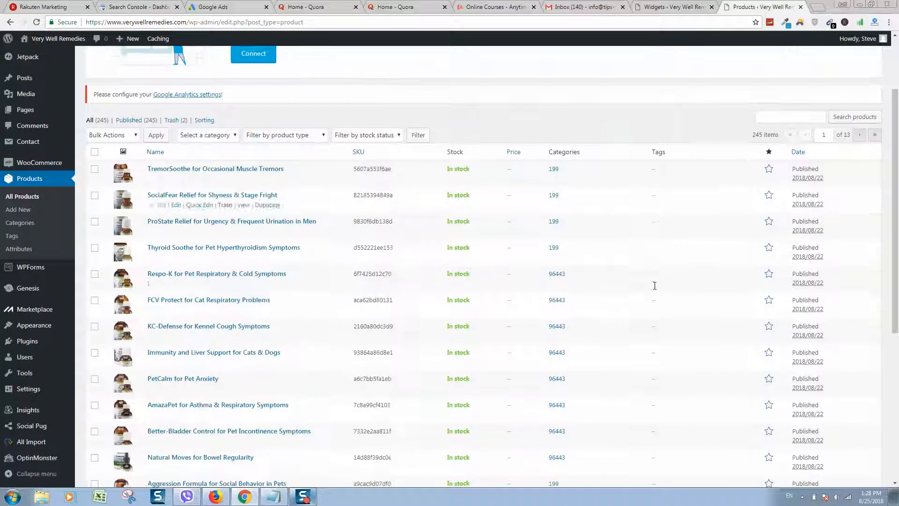
{"action": "scroll", "scroll_direction": "up", "scroll_amount": 3}
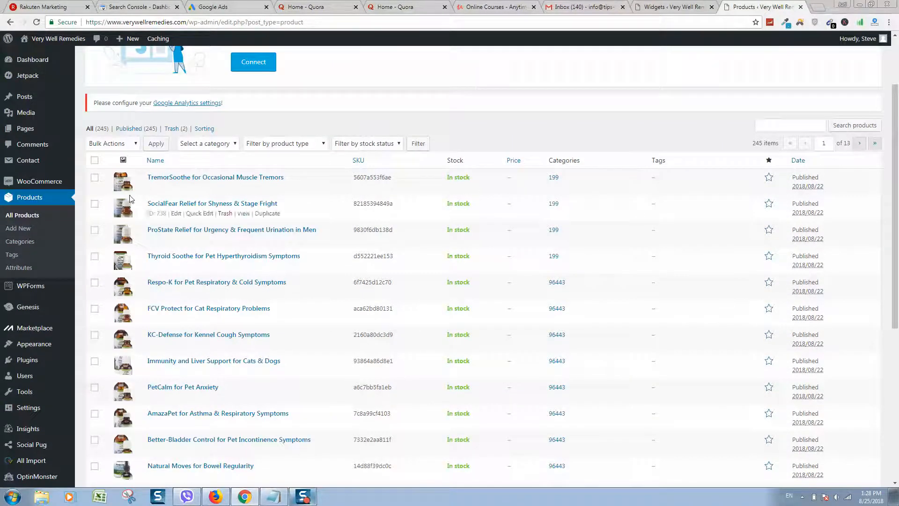
{"action": "mouse_move", "coordinate": [675, 160]}
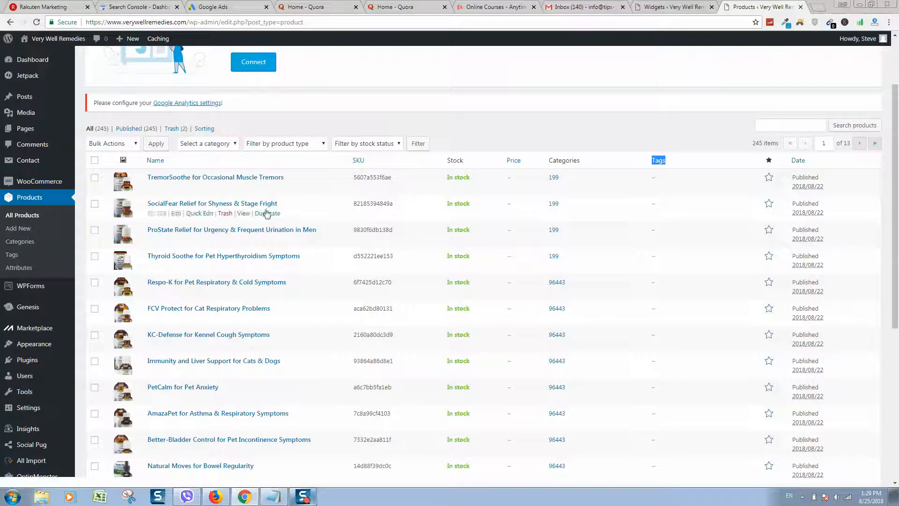
{"action": "mouse_move", "coordinate": [555, 190]}
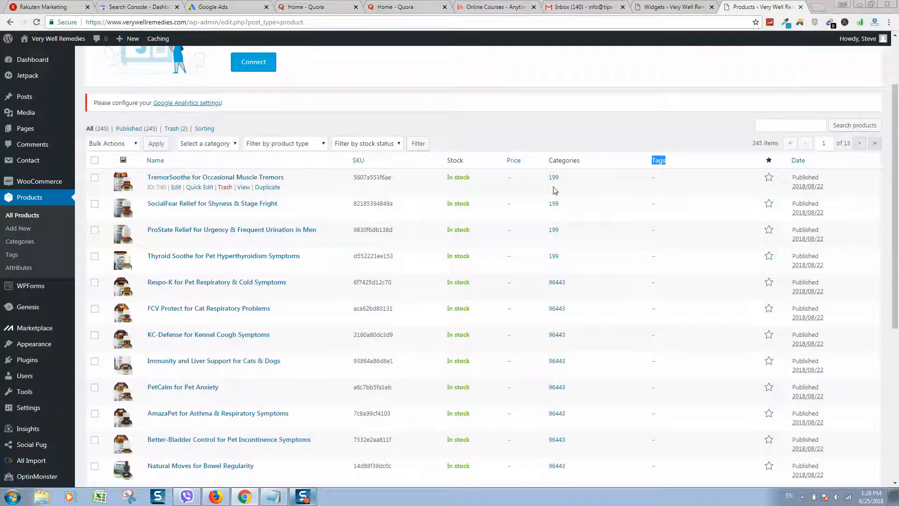
{"action": "mouse_move", "coordinate": [569, 295]}
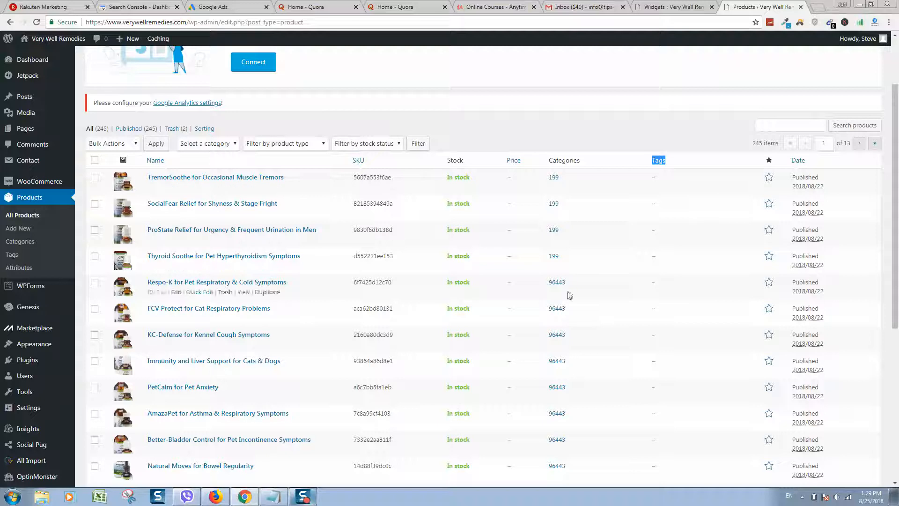
{"action": "mouse_move", "coordinate": [337, 151]}
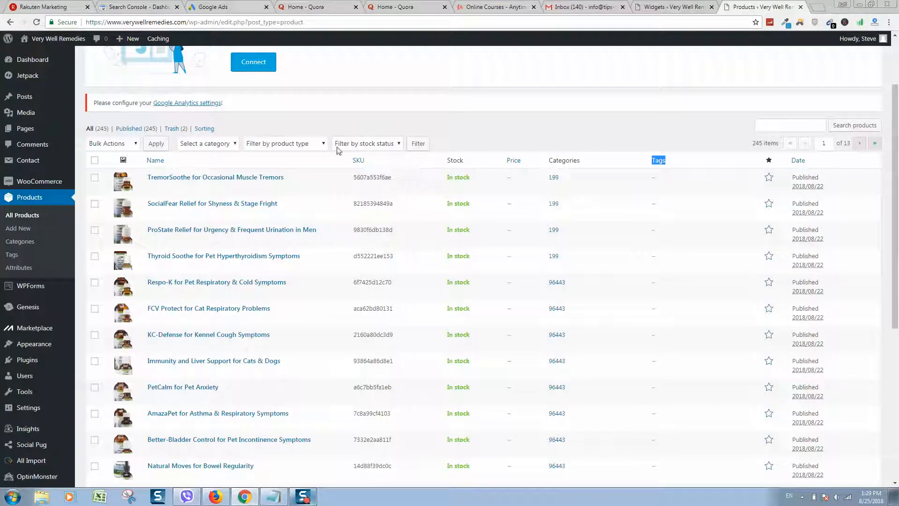
{"action": "mouse_move", "coordinate": [20, 241]}
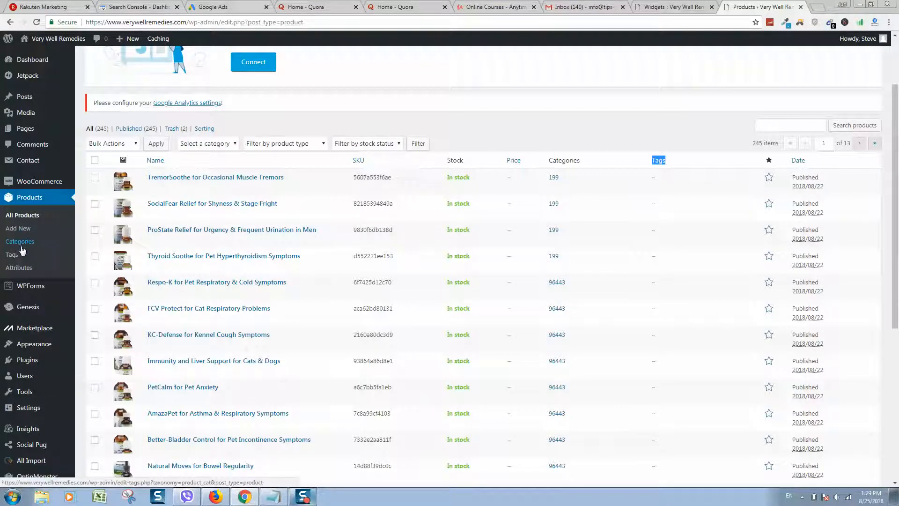
{"action": "left_click", "coordinate": [20, 241]}
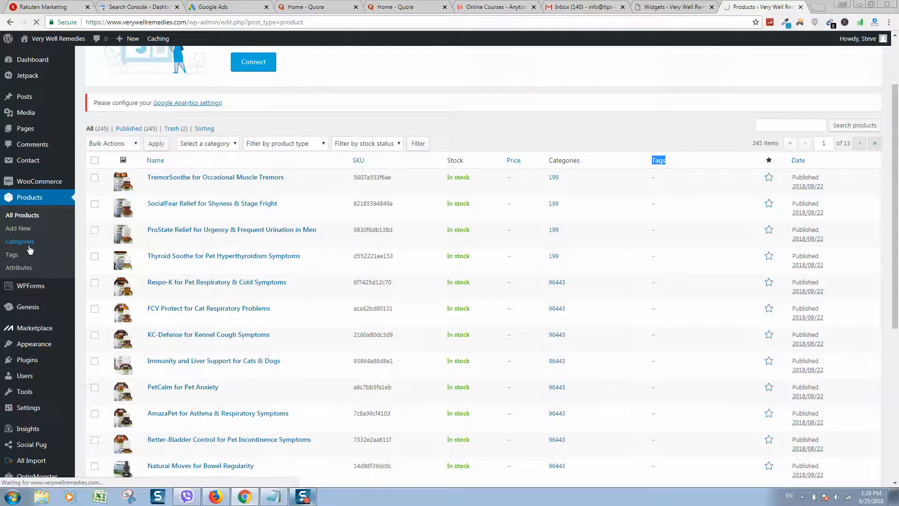
Open category 199 for editing from the five-category list.
{"action": "left_click", "coordinate": [20, 241]}
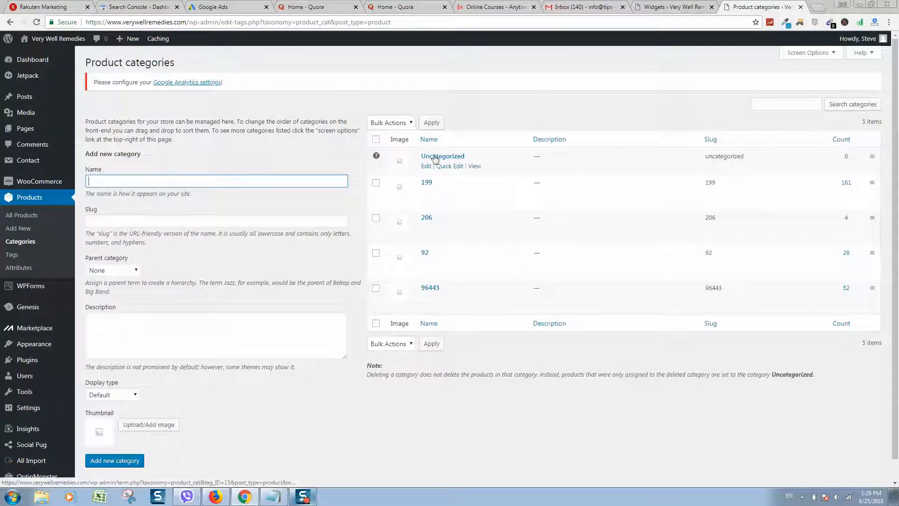
{"action": "mouse_move", "coordinate": [450, 189]}
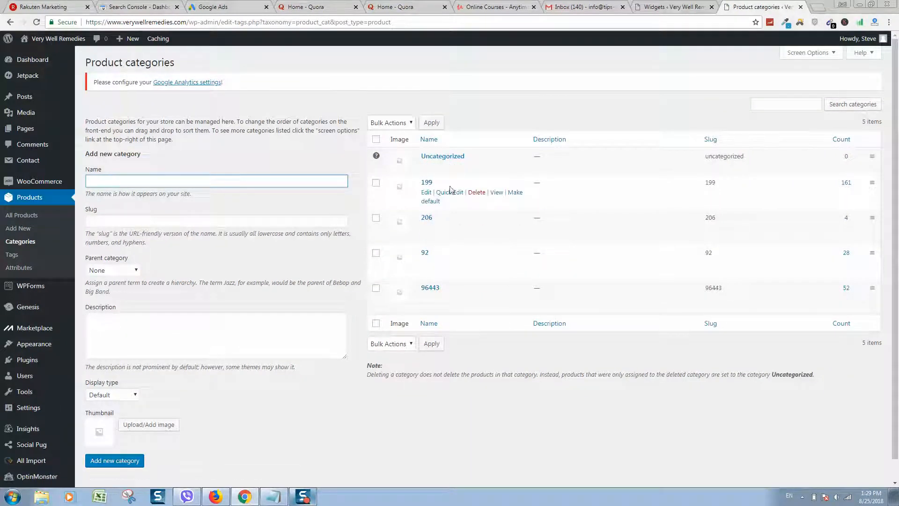
{"action": "left_click", "coordinate": [426, 192]}
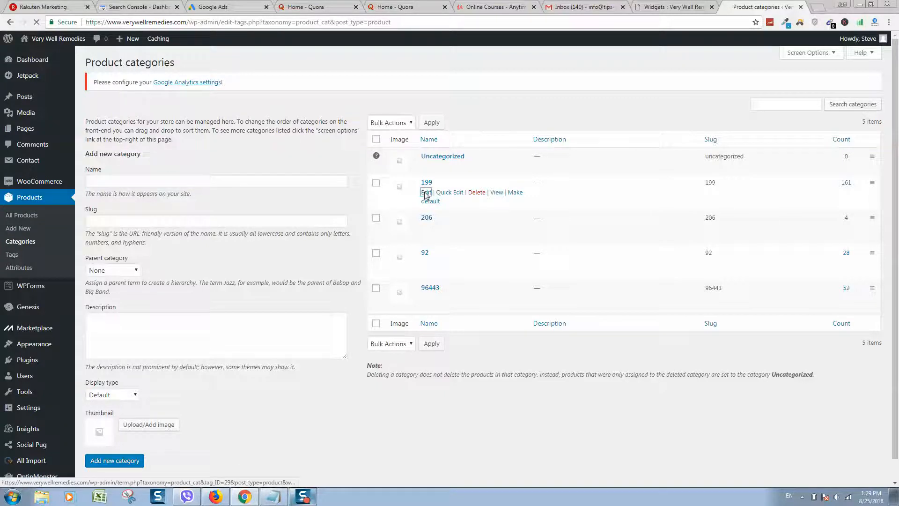
Scroll through category 199's name, slug and settings without saving changes.
{"action": "left_click", "coordinate": [425, 192]}
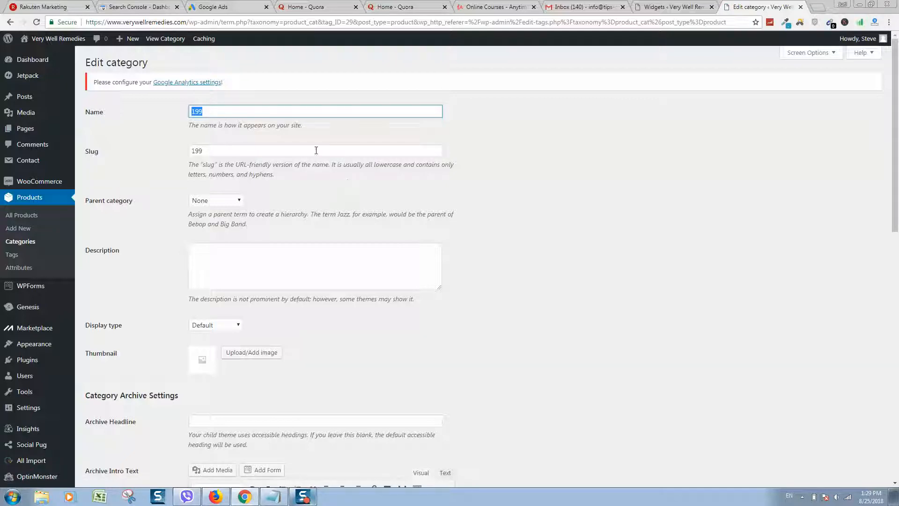
{"action": "mouse_move", "coordinate": [230, 126]}
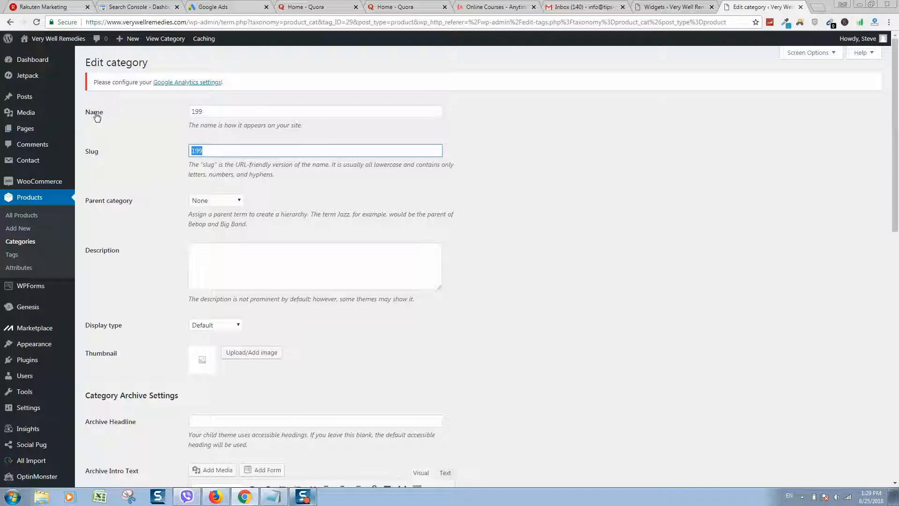
{"action": "mouse_move", "coordinate": [106, 156]}
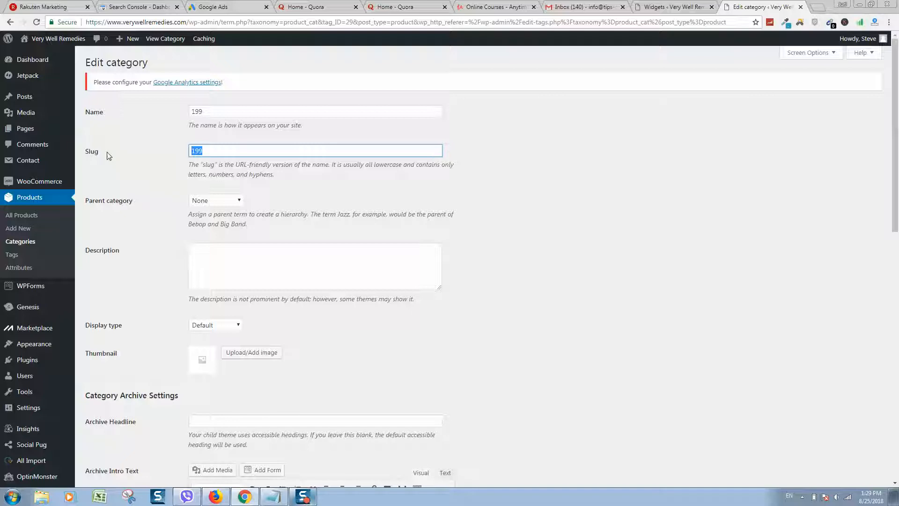
{"action": "mouse_move", "coordinate": [104, 164]}
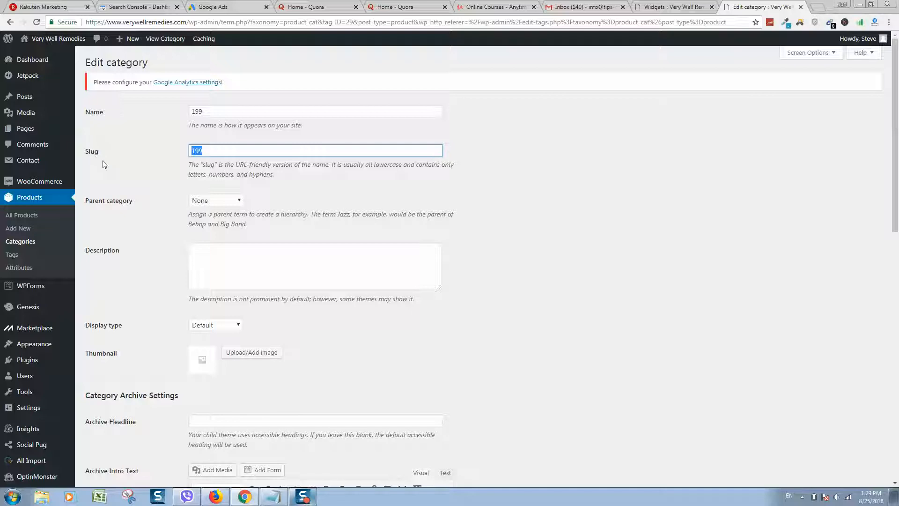
{"action": "mouse_move", "coordinate": [263, 227]}
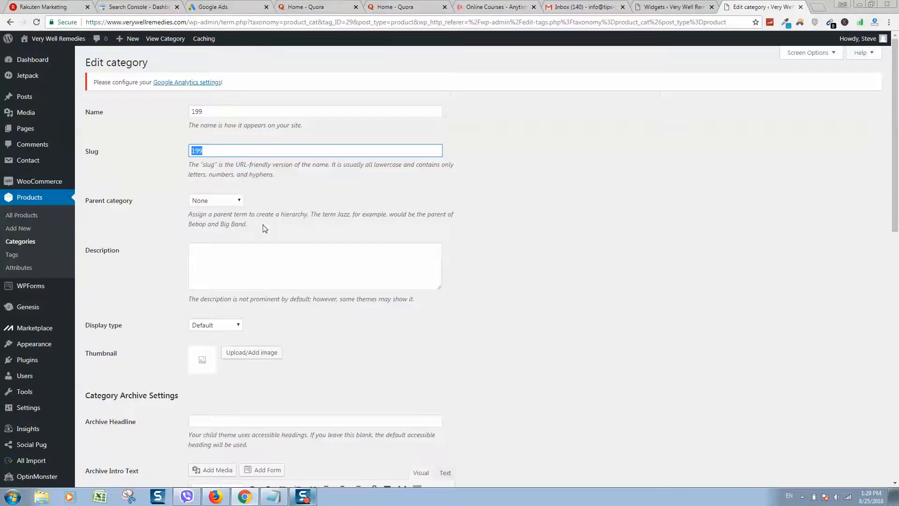
{"action": "scroll", "scroll_direction": "down", "scroll_amount": 3}
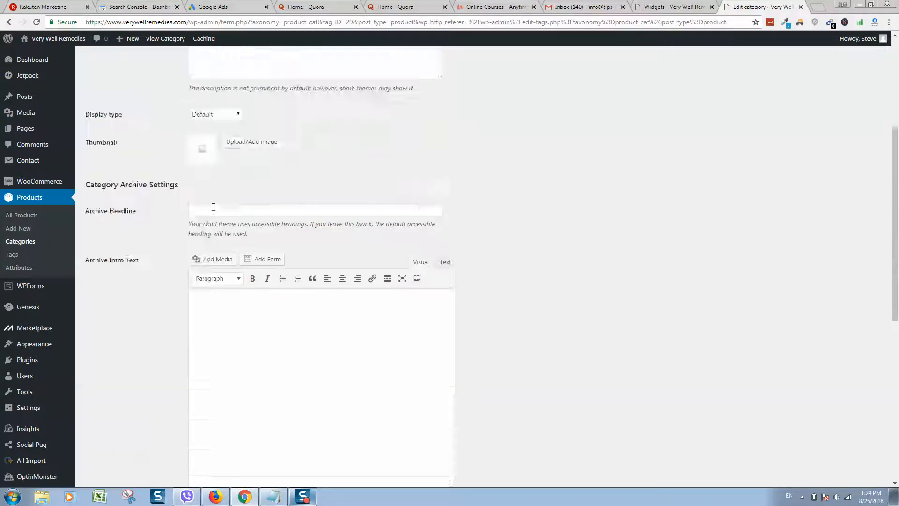
{"action": "scroll", "scroll_direction": "up", "scroll_amount": 3}
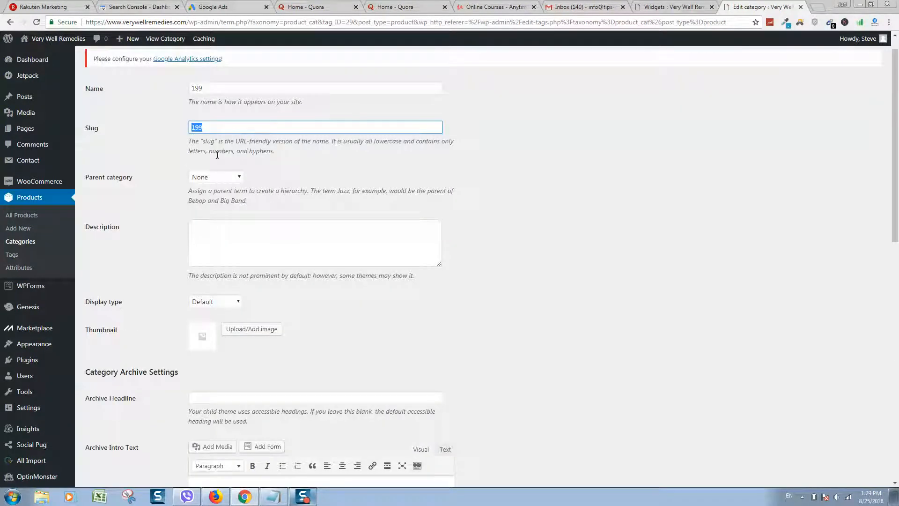
{"action": "mouse_move", "coordinate": [207, 180]}
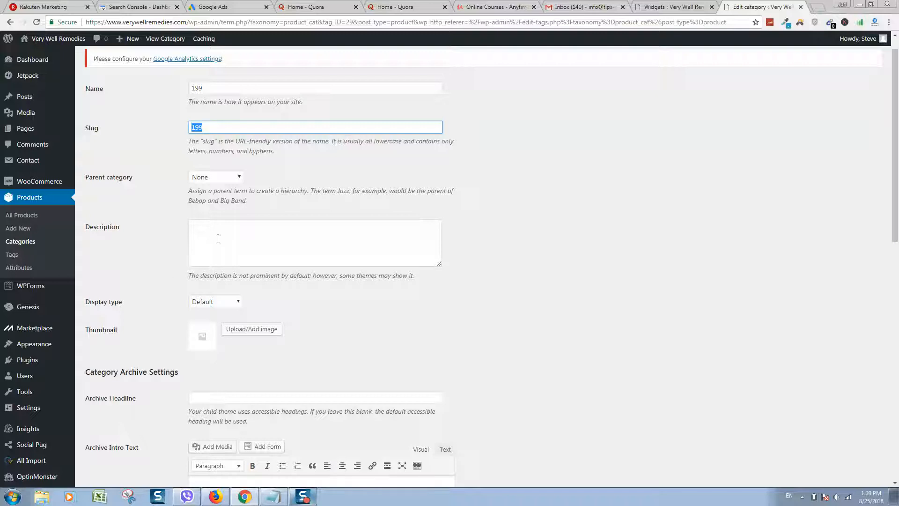
{"action": "scroll", "scroll_direction": "down", "scroll_amount": 3}
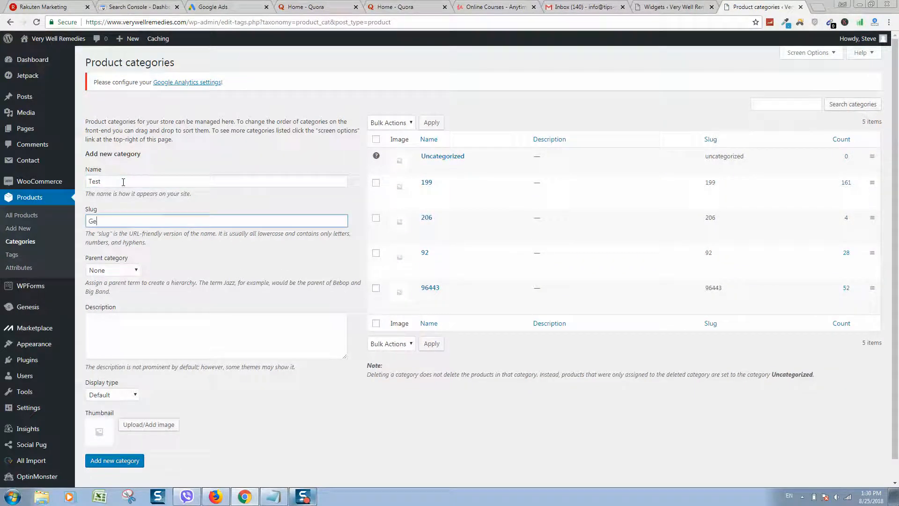
Create a product category named 'Test', which gets slug test and count 0.
{"action": "type", "text": "Test"}
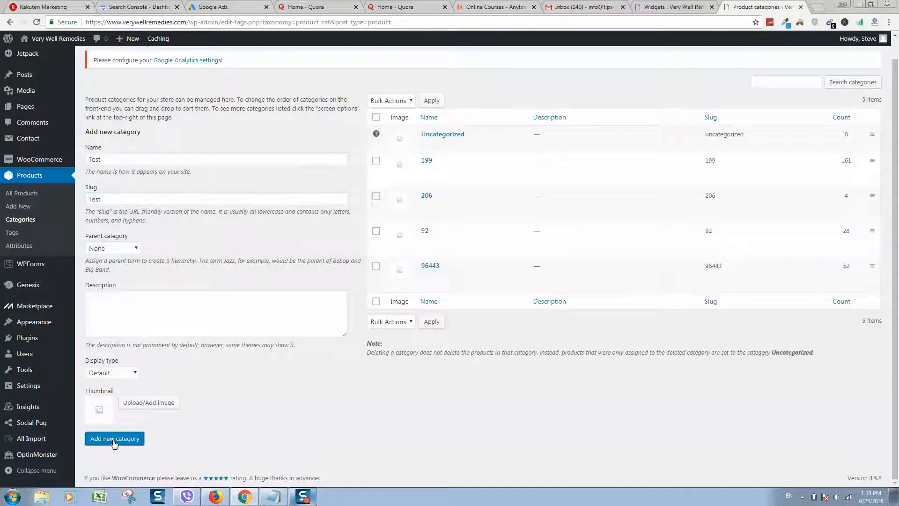
{"action": "left_click", "coordinate": [114, 438]}
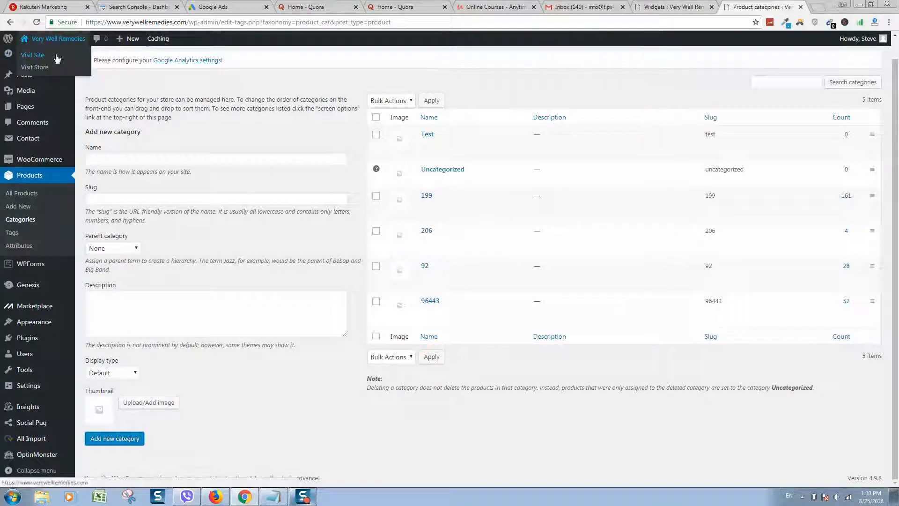
Check that Test appears in the live site's sidebar, then return to the categories admin tab.
{"action": "left_click", "coordinate": [33, 54]}
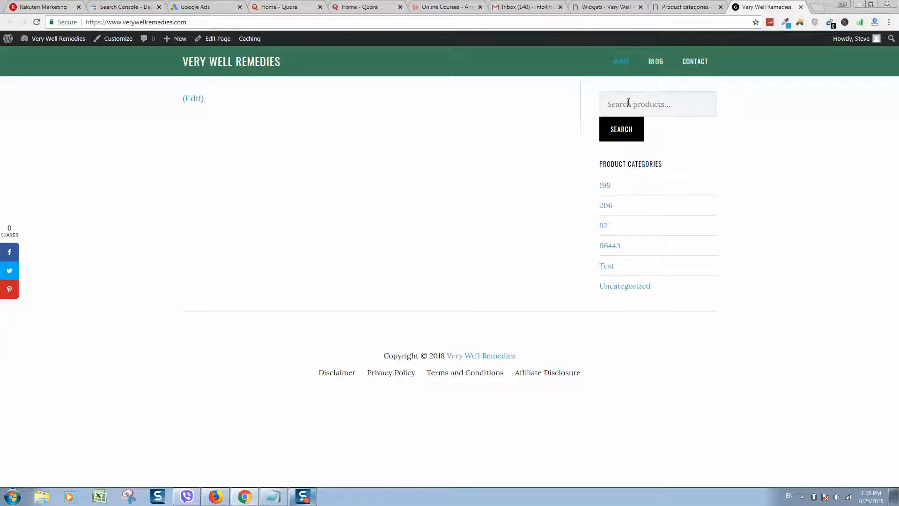
{"action": "mouse_move", "coordinate": [646, 187]}
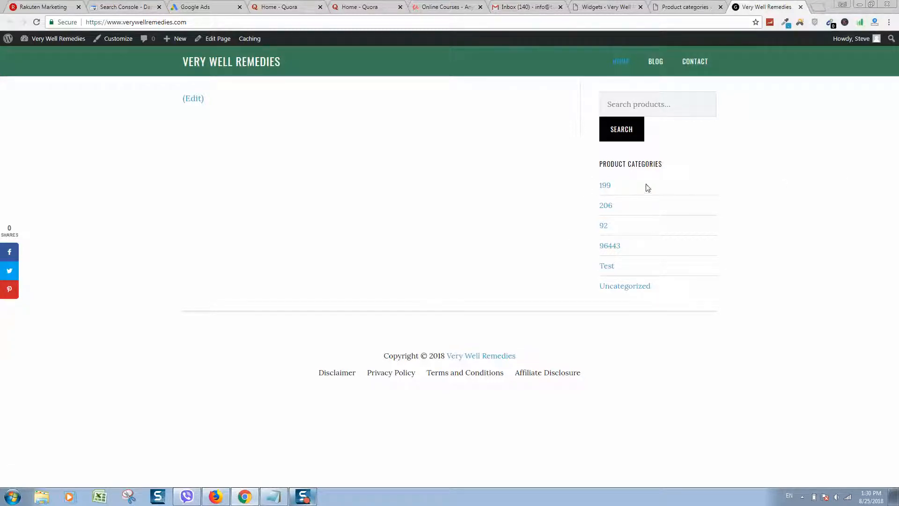
{"action": "mouse_move", "coordinate": [624, 286]}
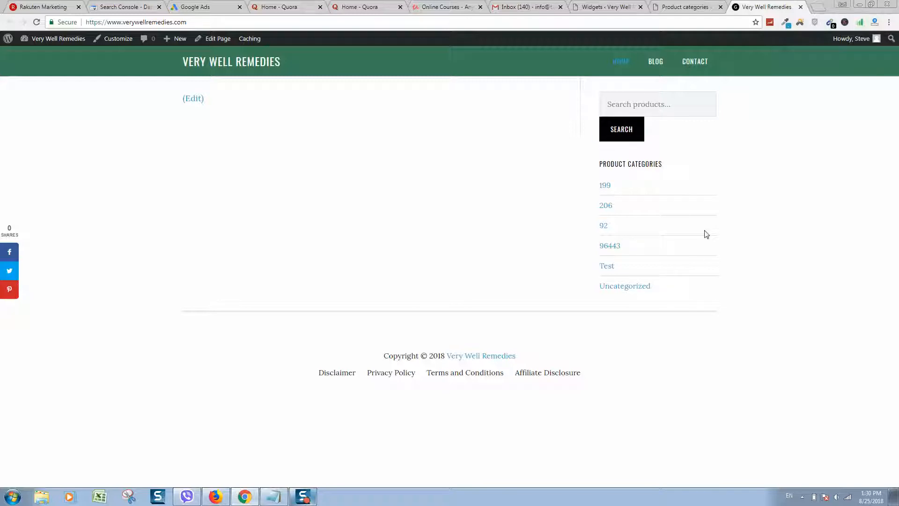
{"action": "mouse_move", "coordinate": [656, 158]}
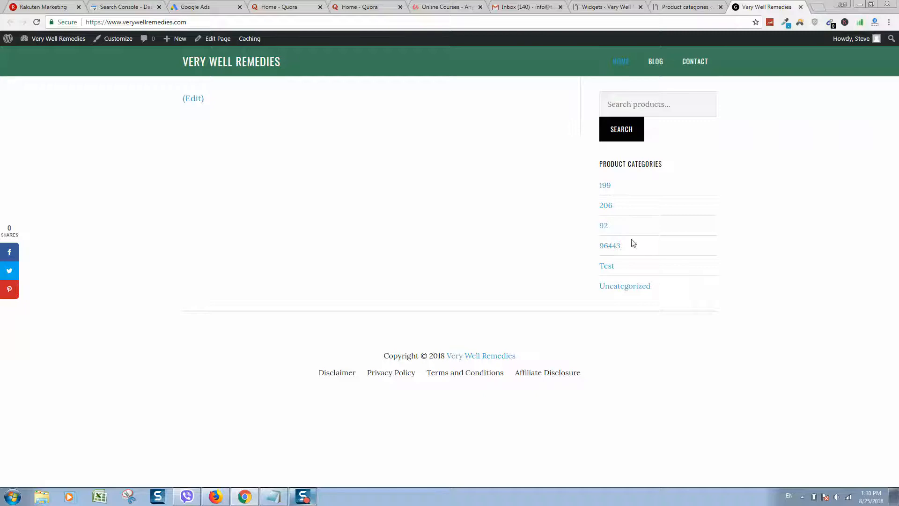
{"action": "mouse_move", "coordinate": [657, 104]}
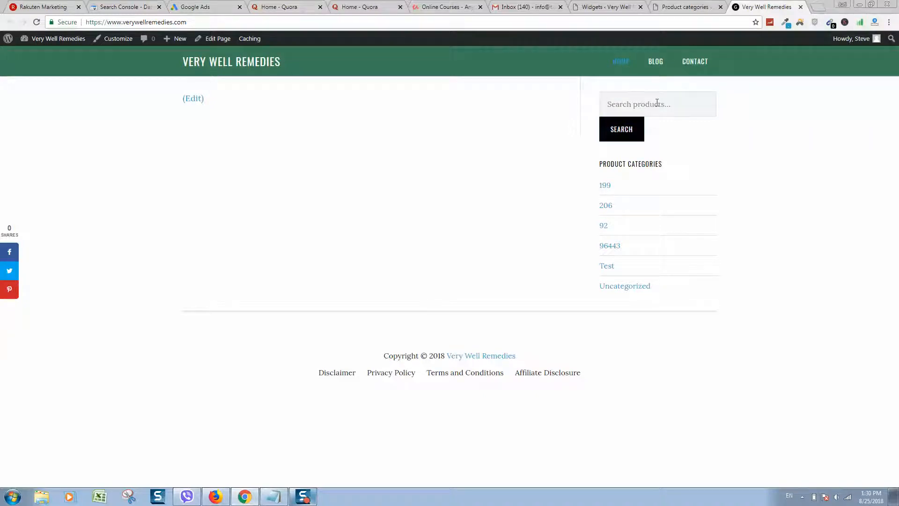
{"action": "left_click", "coordinate": [682, 7]}
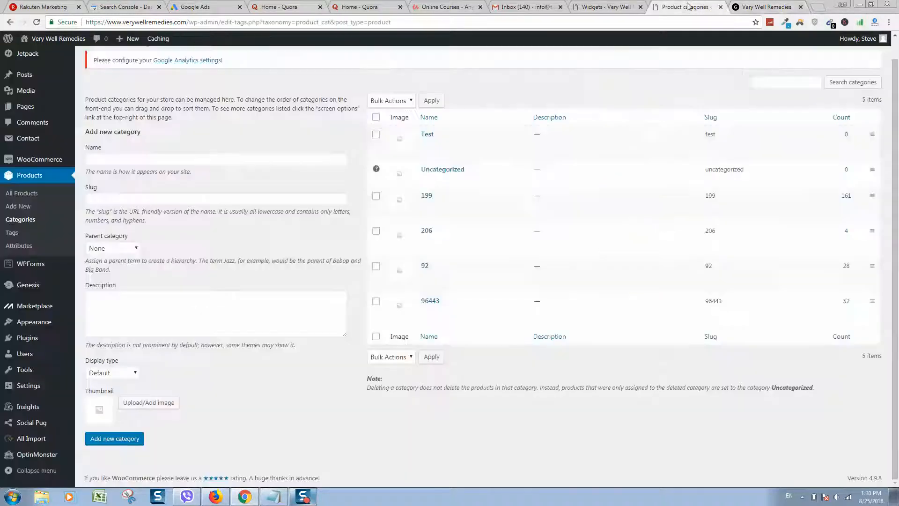
{"action": "mouse_move", "coordinate": [442, 169]}
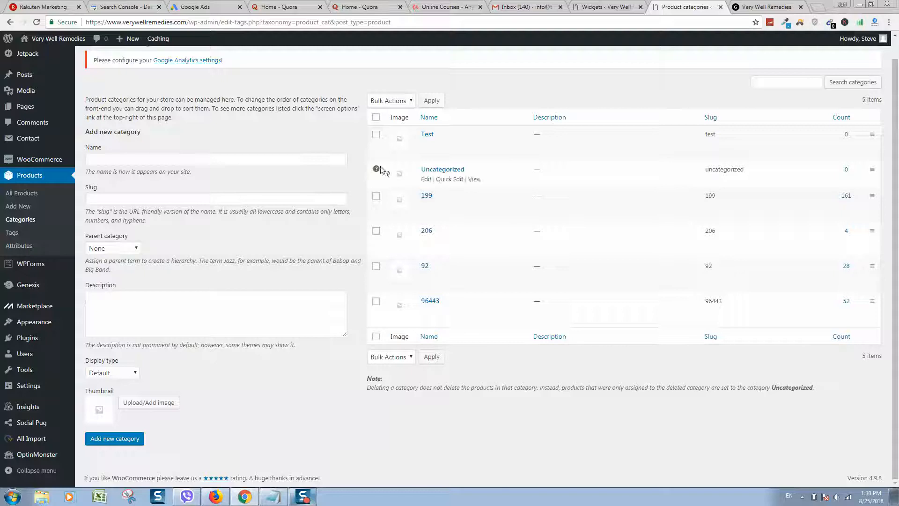
Delete the Test category and confirm the permanent deletion.
{"action": "left_click", "coordinate": [477, 144]}
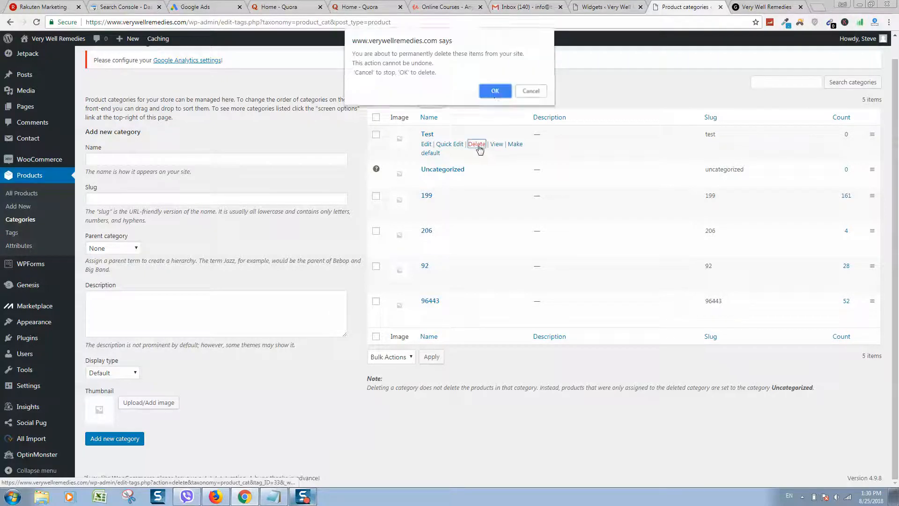
{"action": "left_click", "coordinate": [495, 90]}
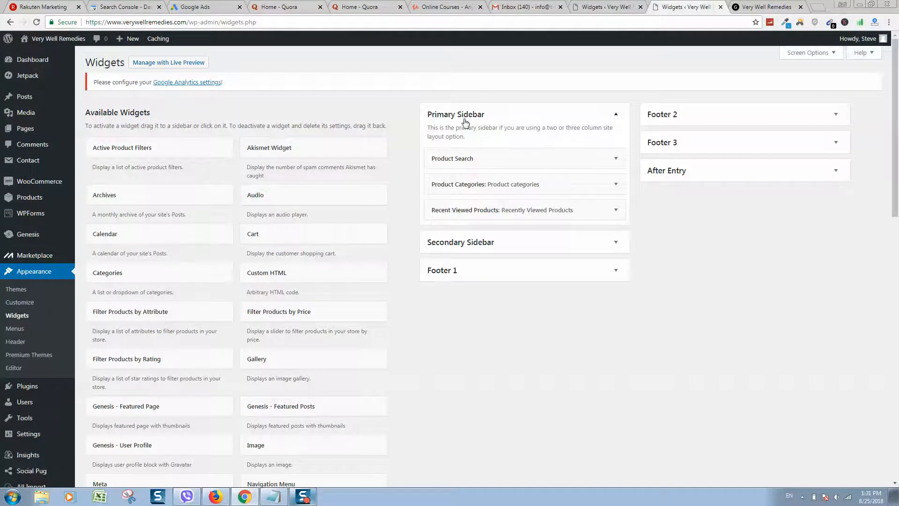
Glance at the live site, then add Navigation Menu from Available Widgets to the Primary Sidebar.
{"action": "left_click", "coordinate": [766, 7]}
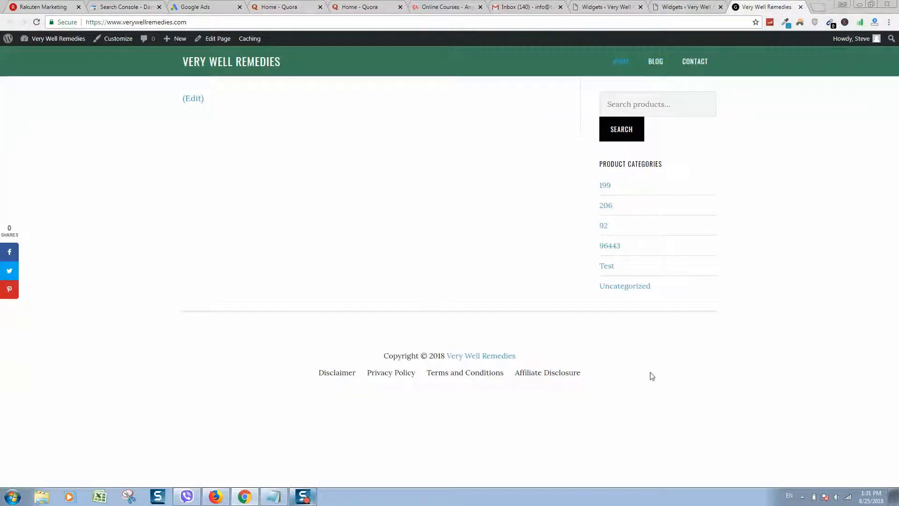
{"action": "left_click", "coordinate": [685, 7]}
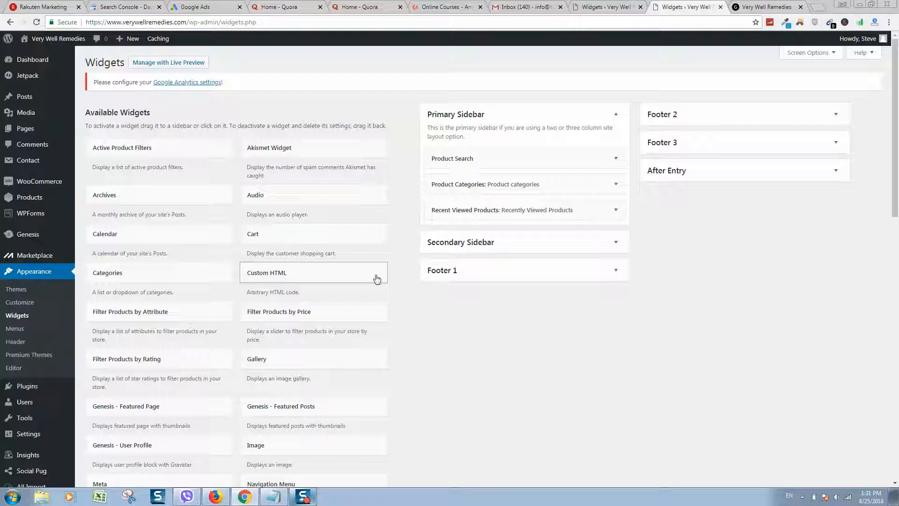
{"action": "scroll", "scroll_direction": "down", "scroll_amount": 3}
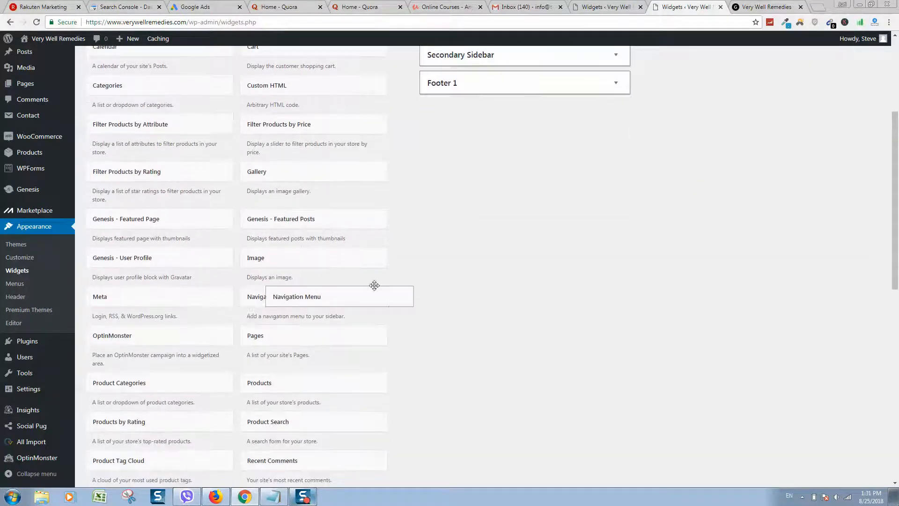
{"action": "scroll", "scroll_direction": "up", "scroll_amount": 3}
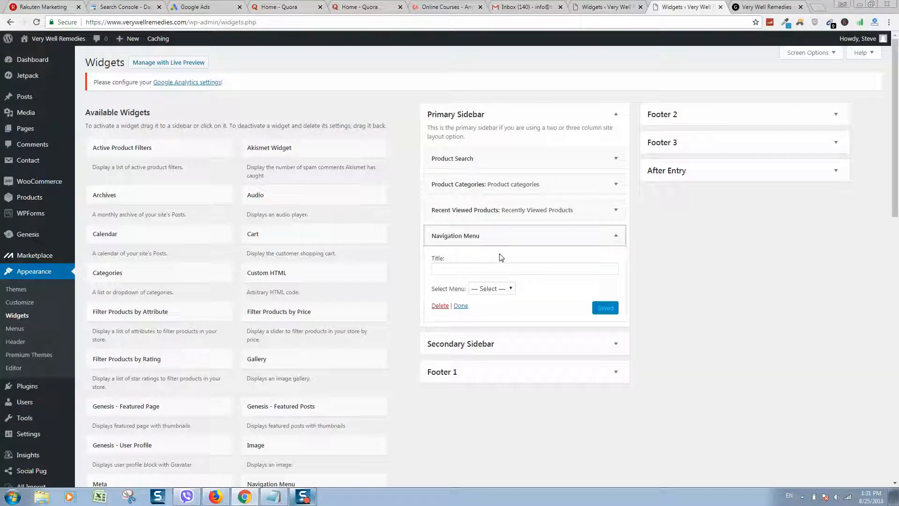
Preview the Navigation Menu widget's menu choices without picking one, then delete the widget.
{"action": "left_click", "coordinate": [490, 288]}
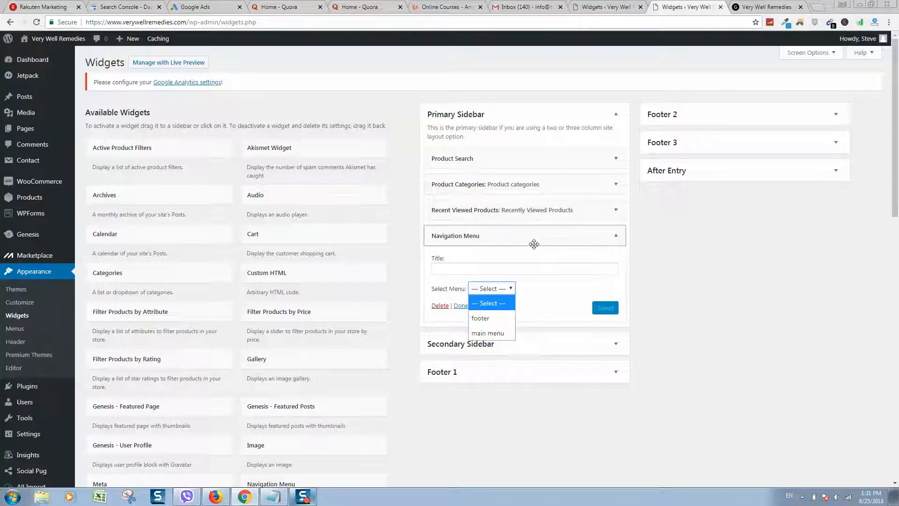
{"action": "left_click", "coordinate": [491, 289]}
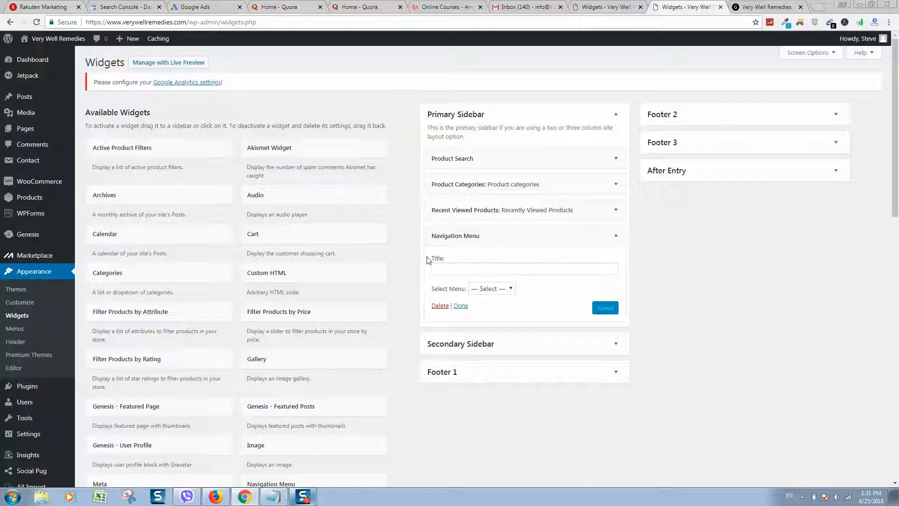
{"action": "mouse_move", "coordinate": [453, 308]}
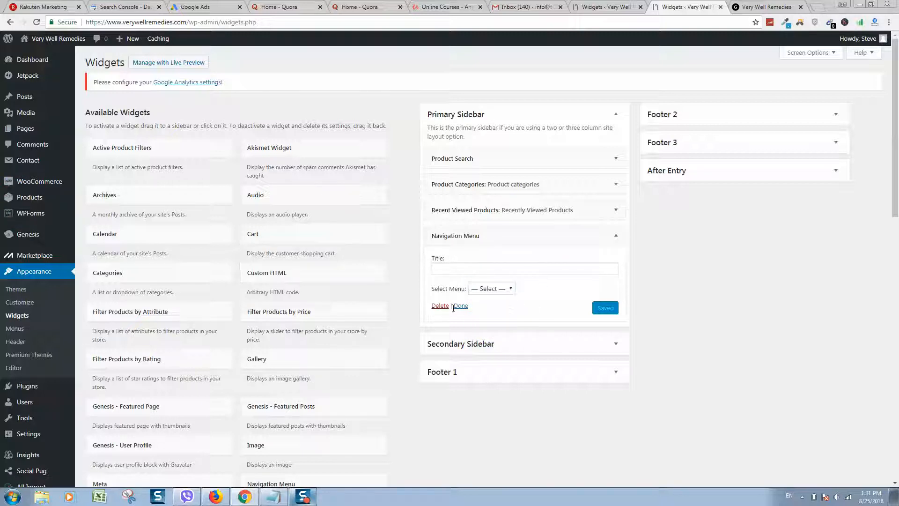
{"action": "left_click", "coordinate": [440, 305]}
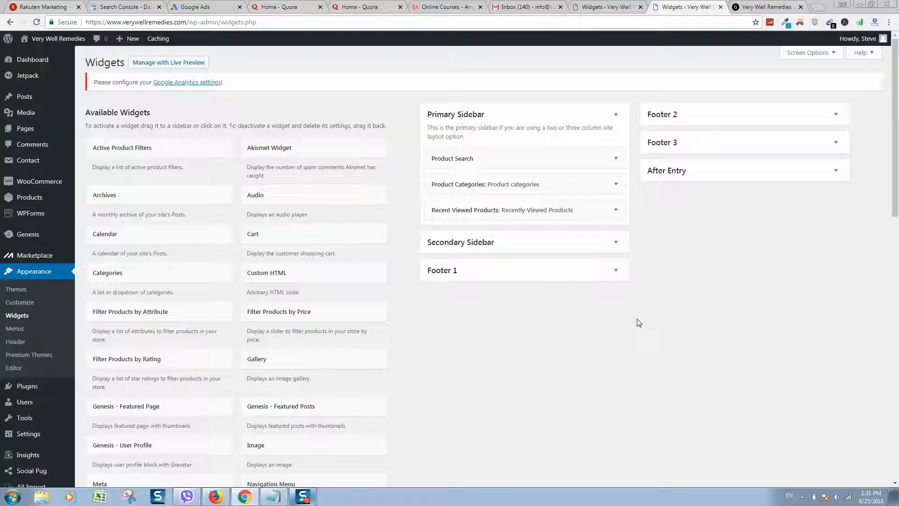
{"action": "mouse_move", "coordinate": [670, 325]}
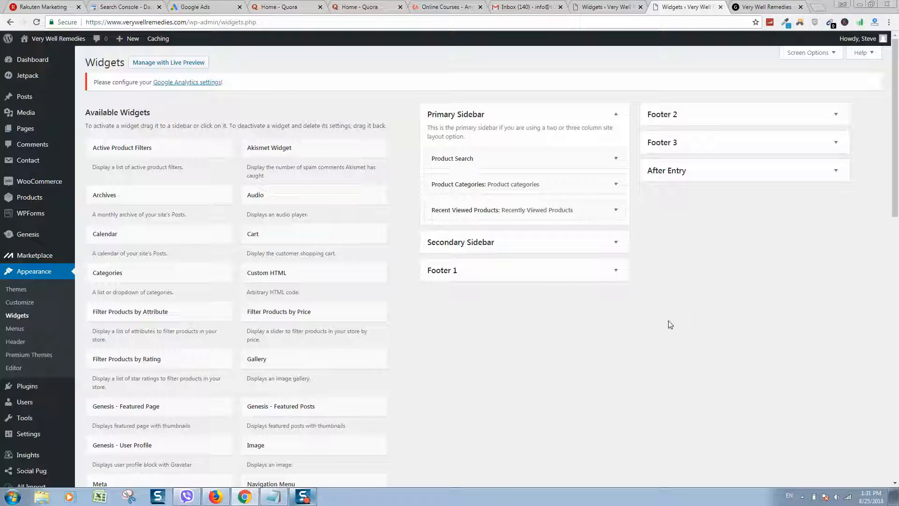
{"action": "mouse_move", "coordinate": [650, 334]}
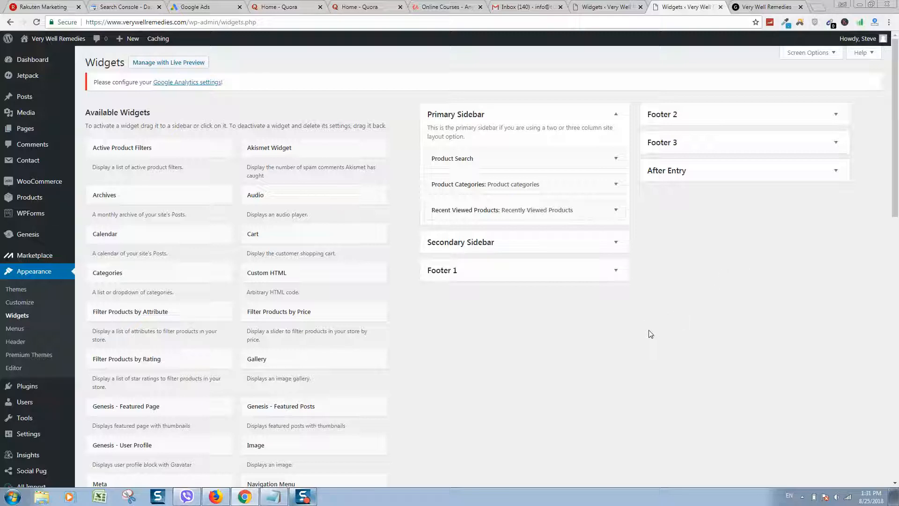
{"action": "mouse_move", "coordinate": [549, 371]}
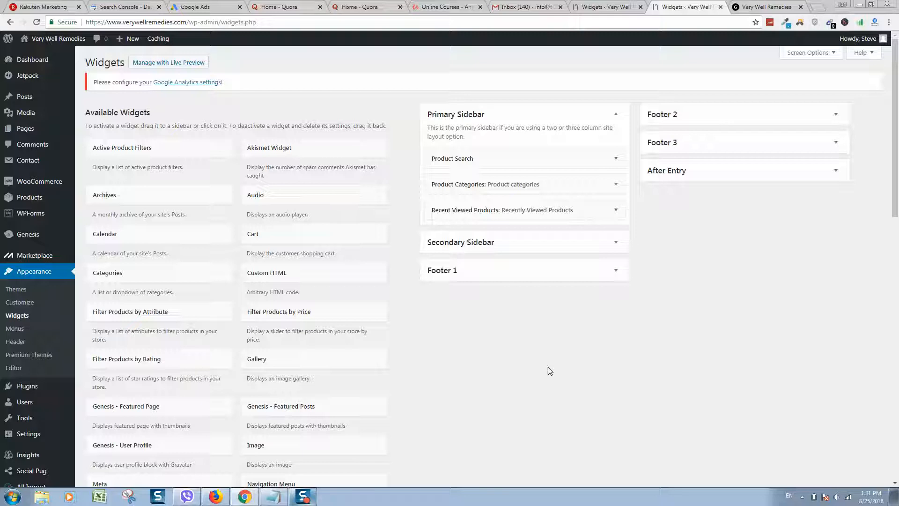
{"action": "mouse_move", "coordinate": [268, 62]}
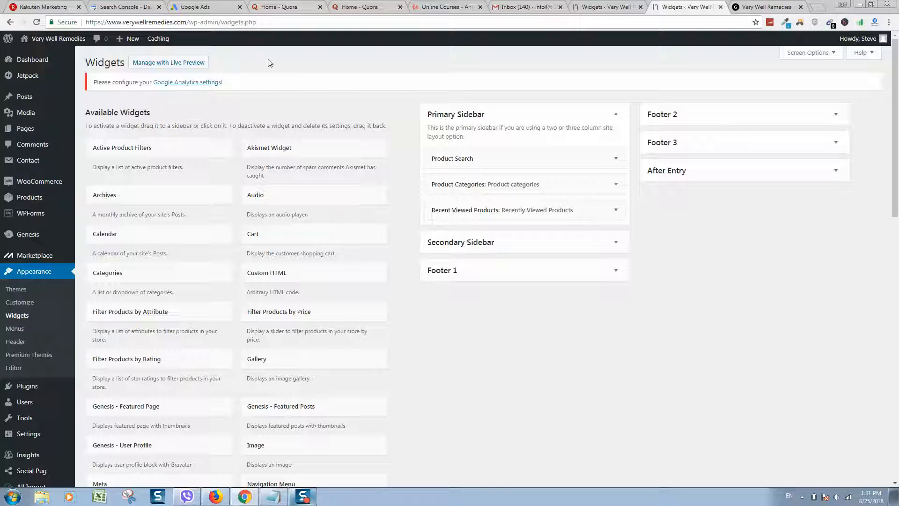
Switch to the Very Well Remedies storefront tab to view its sidebar categories.
{"action": "left_click", "coordinate": [766, 7]}
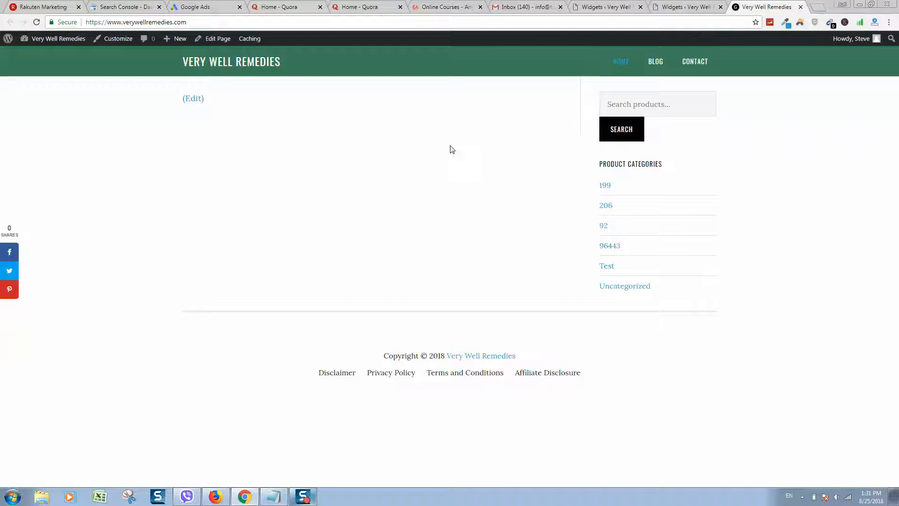
{"action": "mouse_move", "coordinate": [304, 496]}
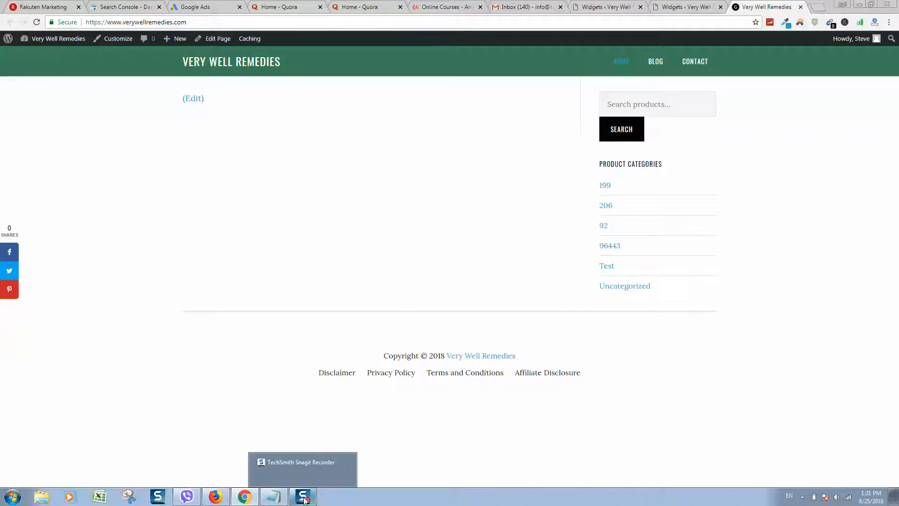